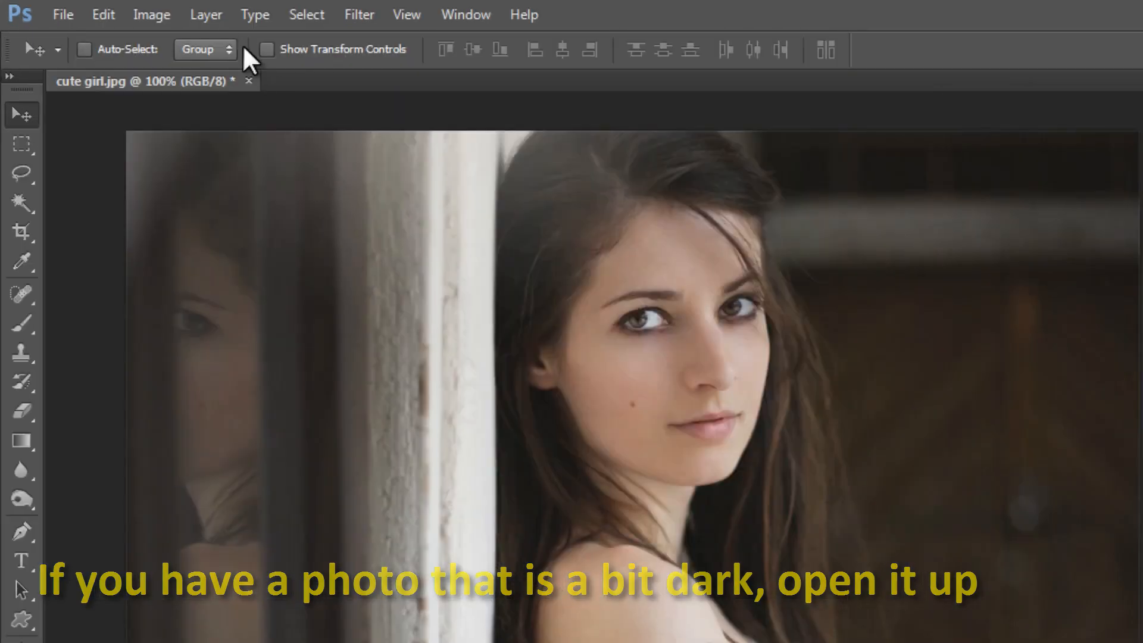
Step: Create a new layer named Light in Overlay mode filled with neutral 50% gray
click(206, 15)
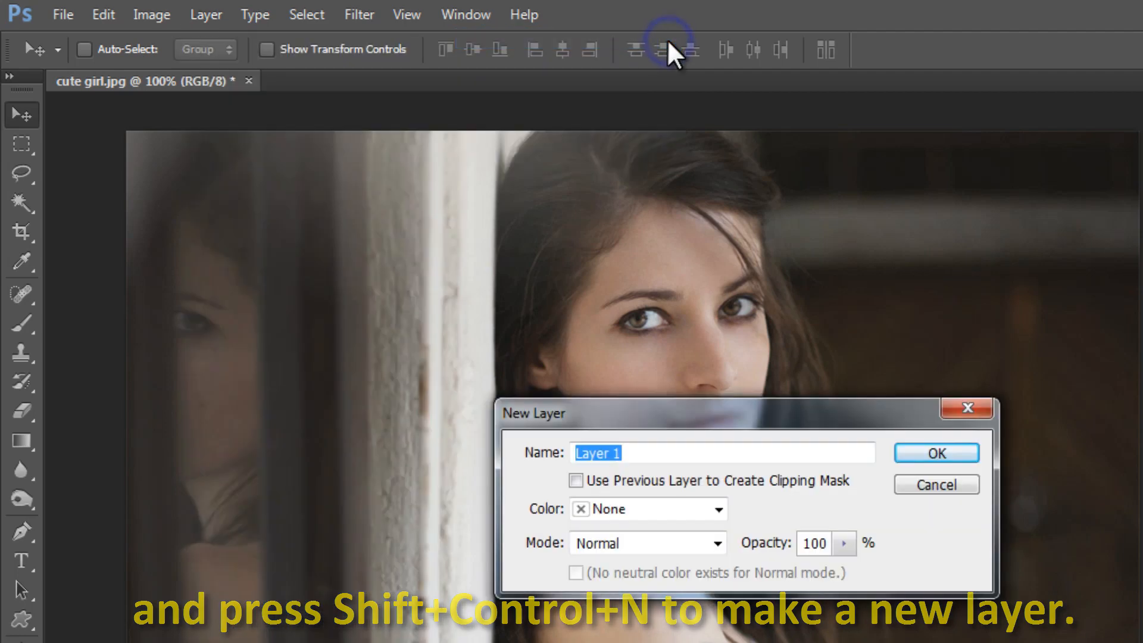
text(Light)
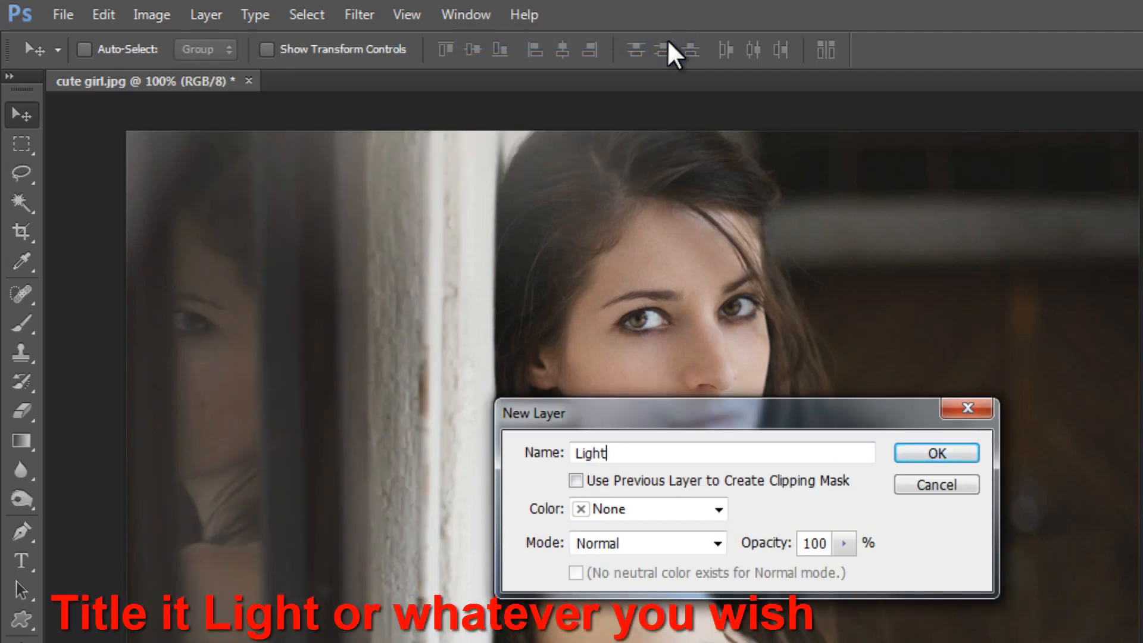
click(644, 543)
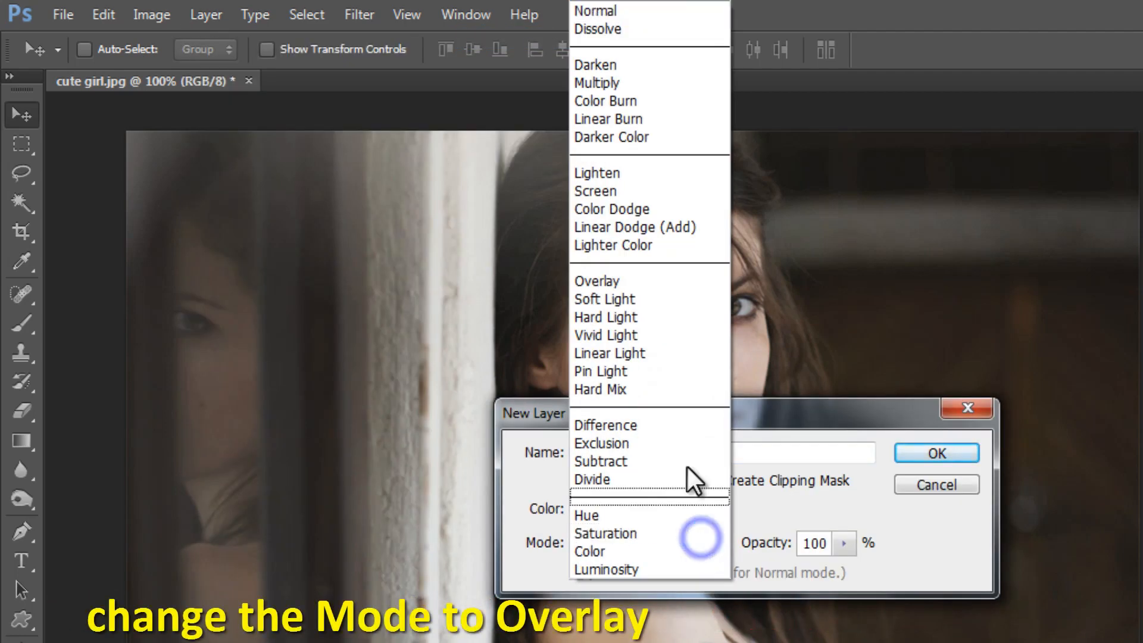
click(596, 281)
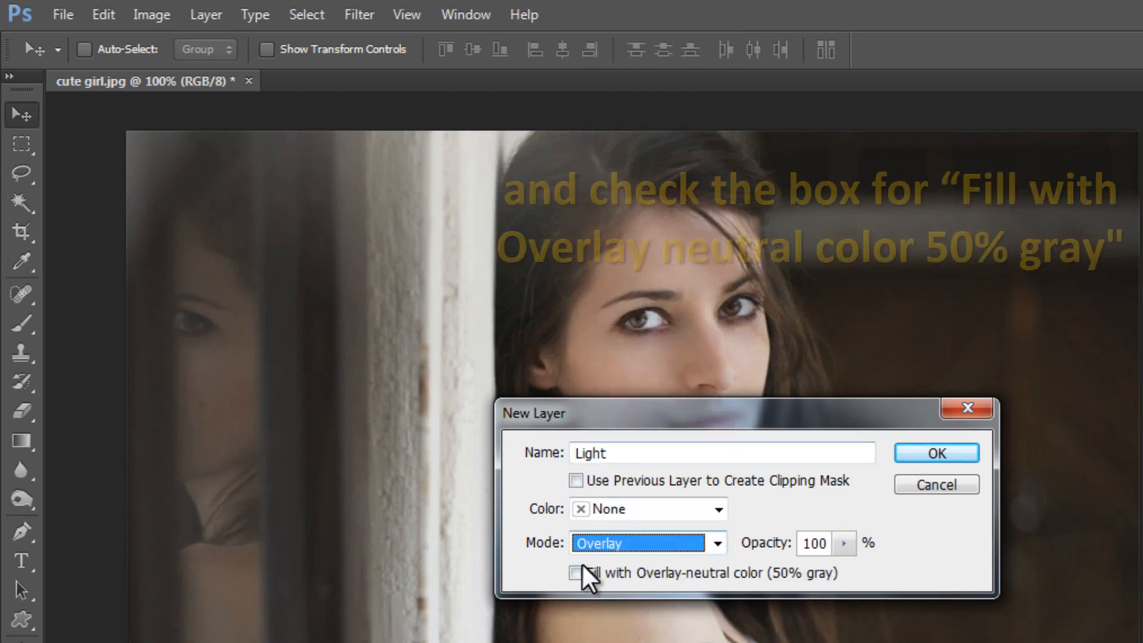
click(577, 572)
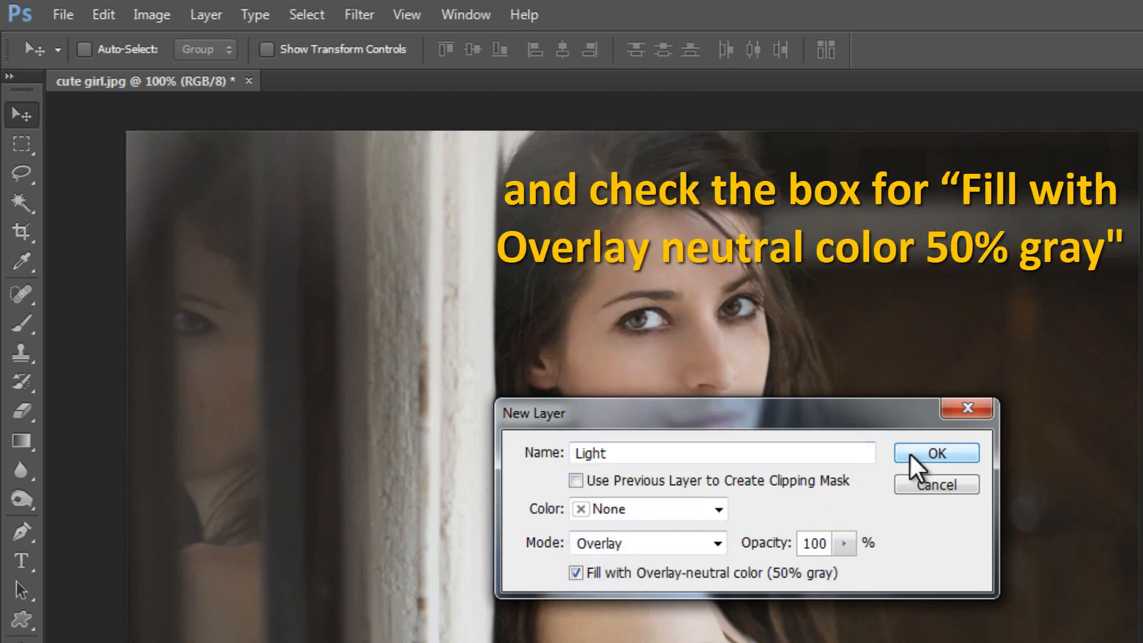
click(936, 452)
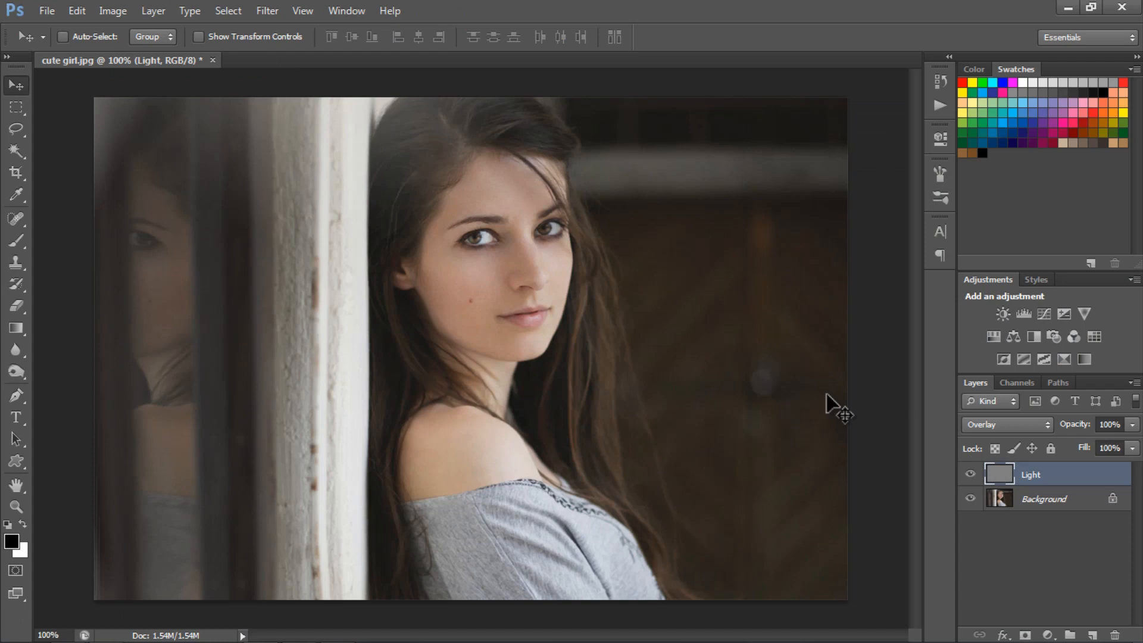
mouse_move(1002, 478)
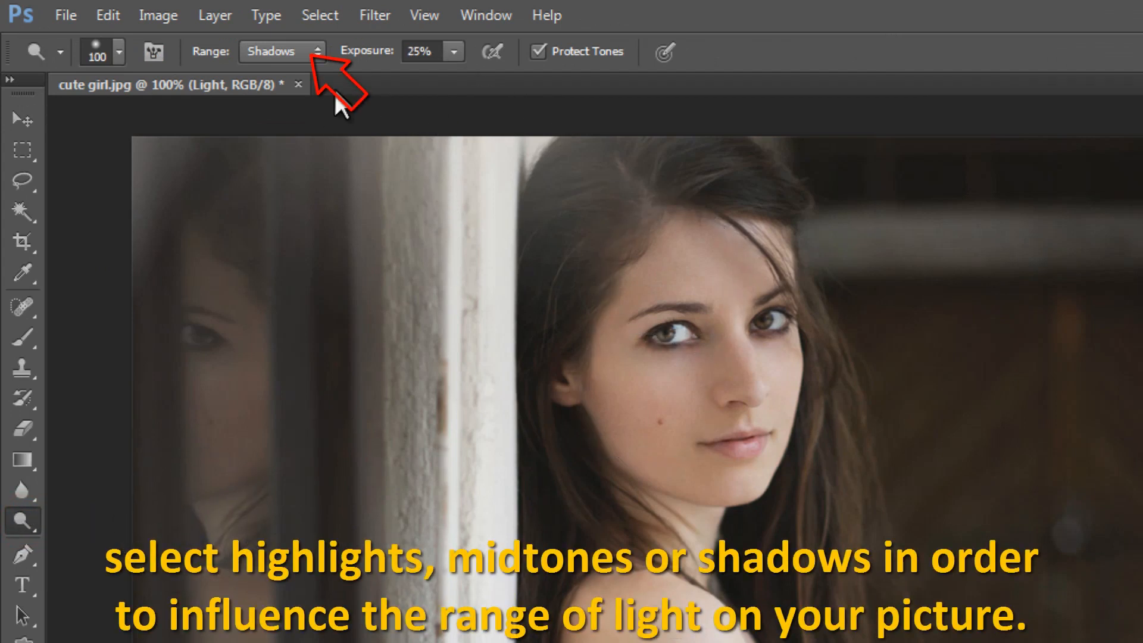
Step: Choose the tonal range the Dodge tool will lighten in the options bar
click(281, 51)
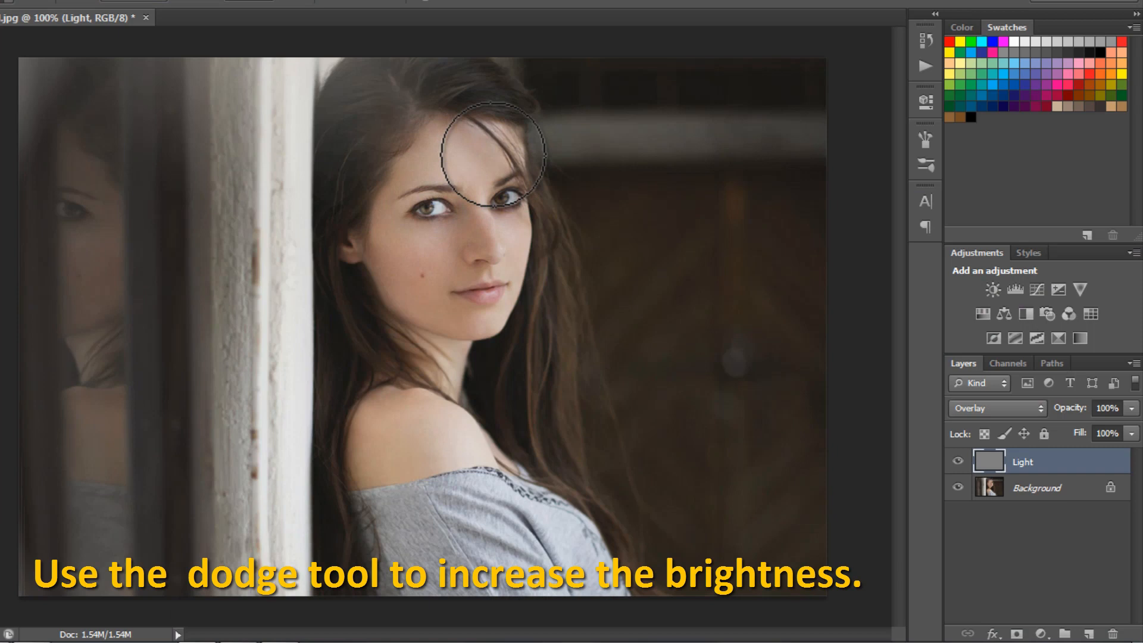
Step: Dodge the forehead and eye area, then the reflected face from top to bottom
drag(487, 153, 404, 212)
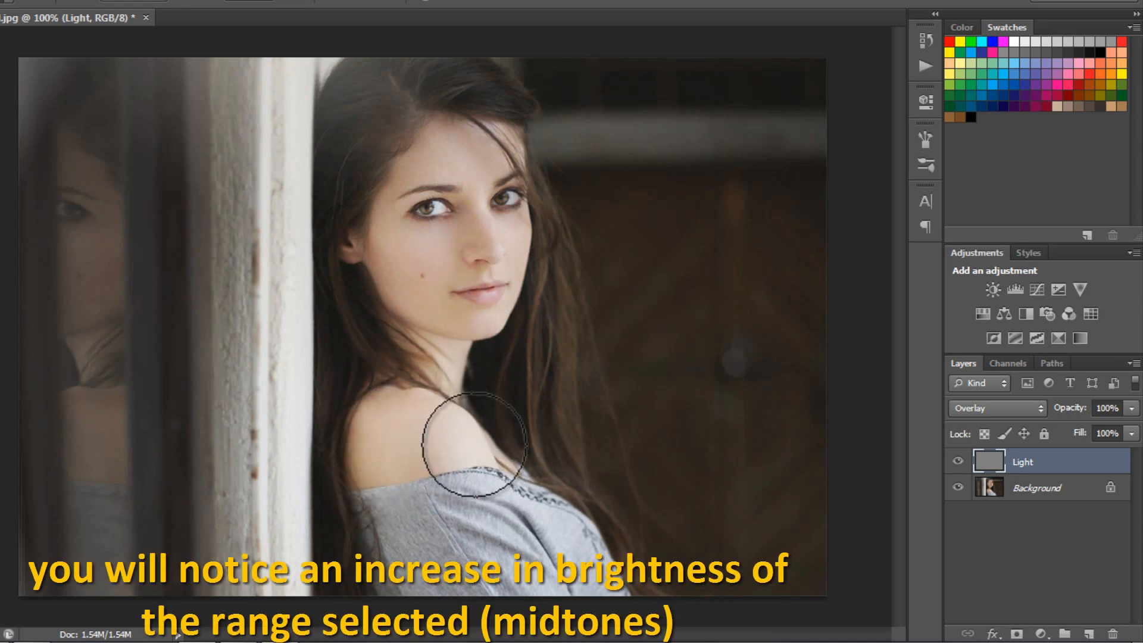
mouse_move(461, 158)
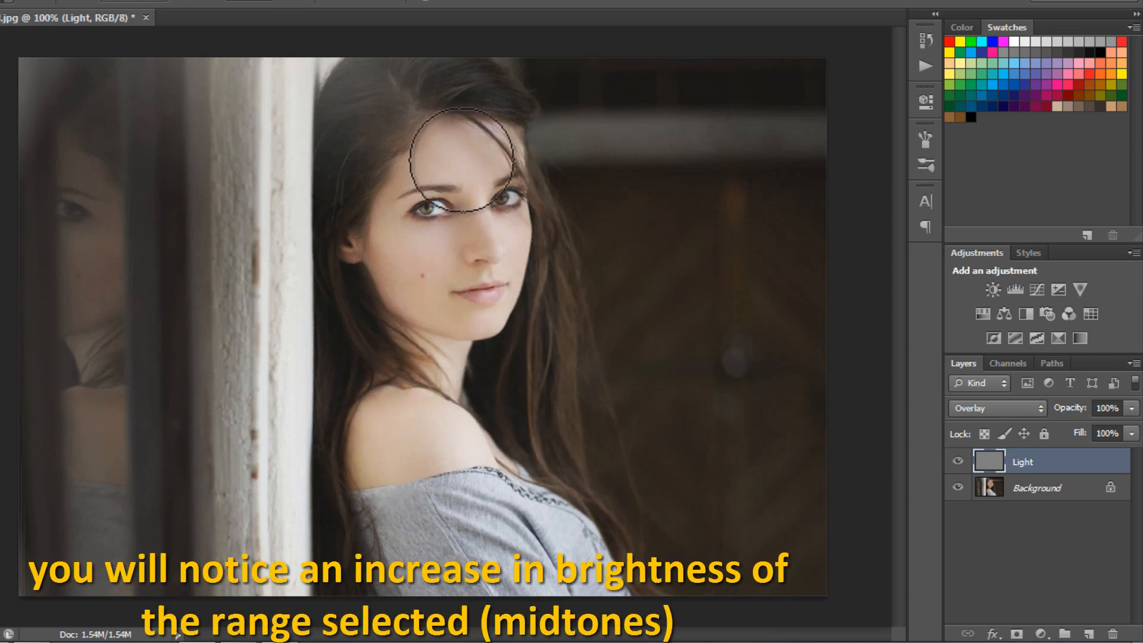
mouse_move(79, 174)
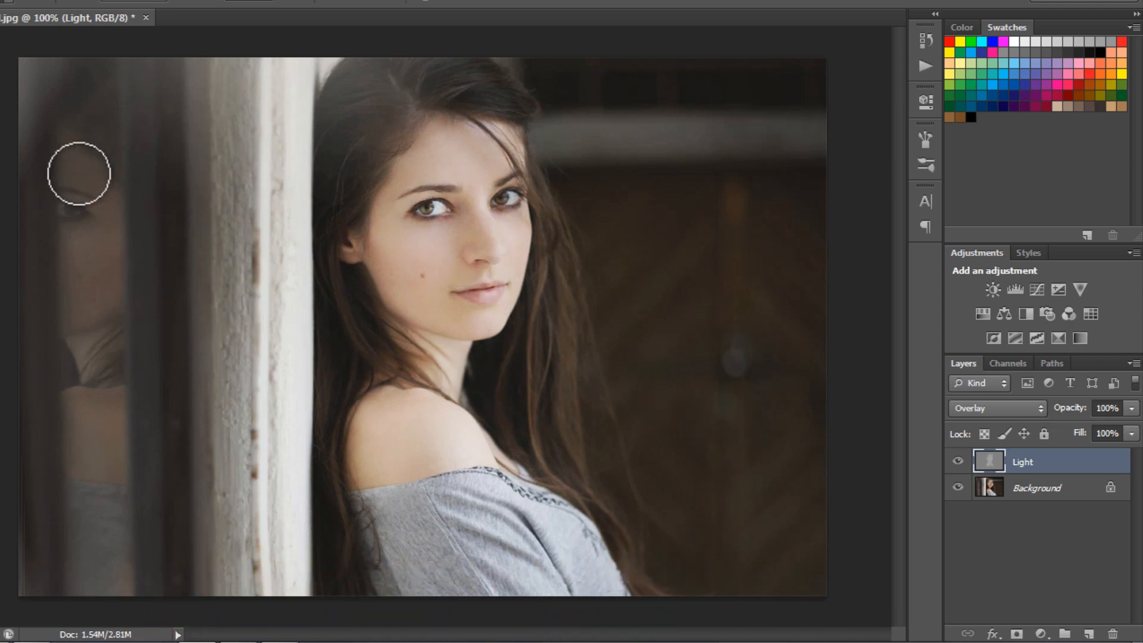
drag(79, 174, 96, 270)
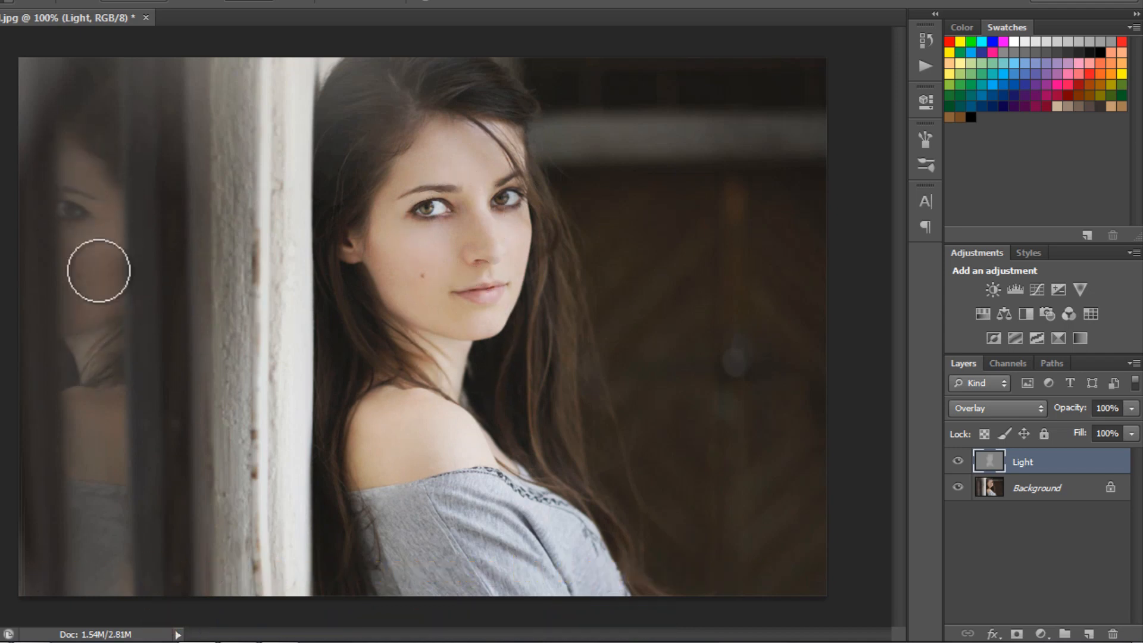
drag(98, 272, 92, 364)
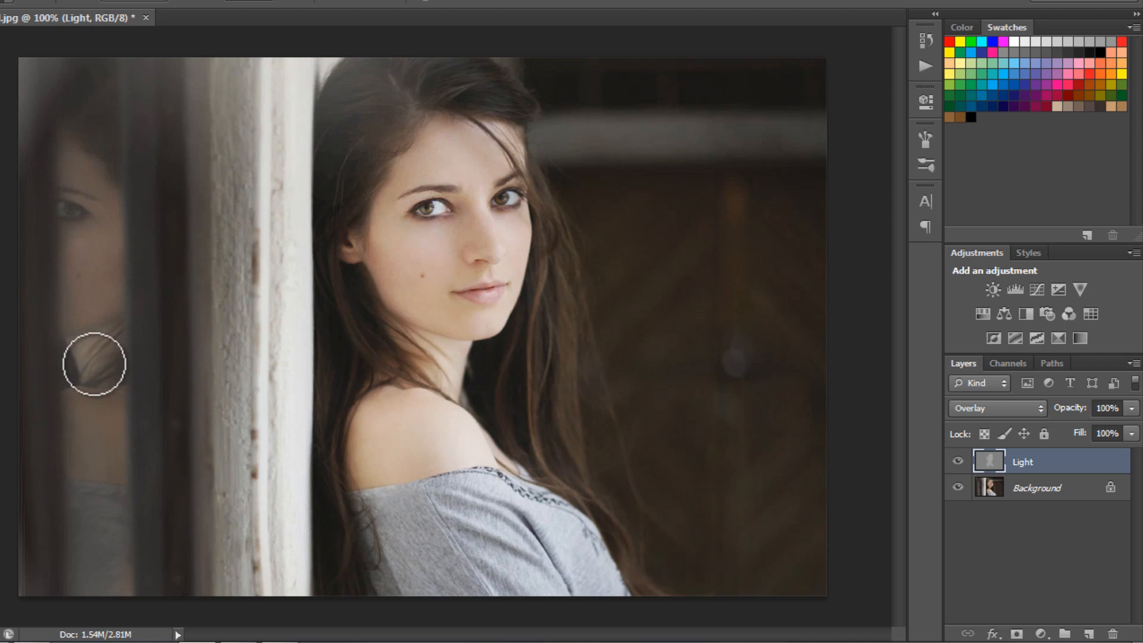
drag(93, 364, 109, 470)
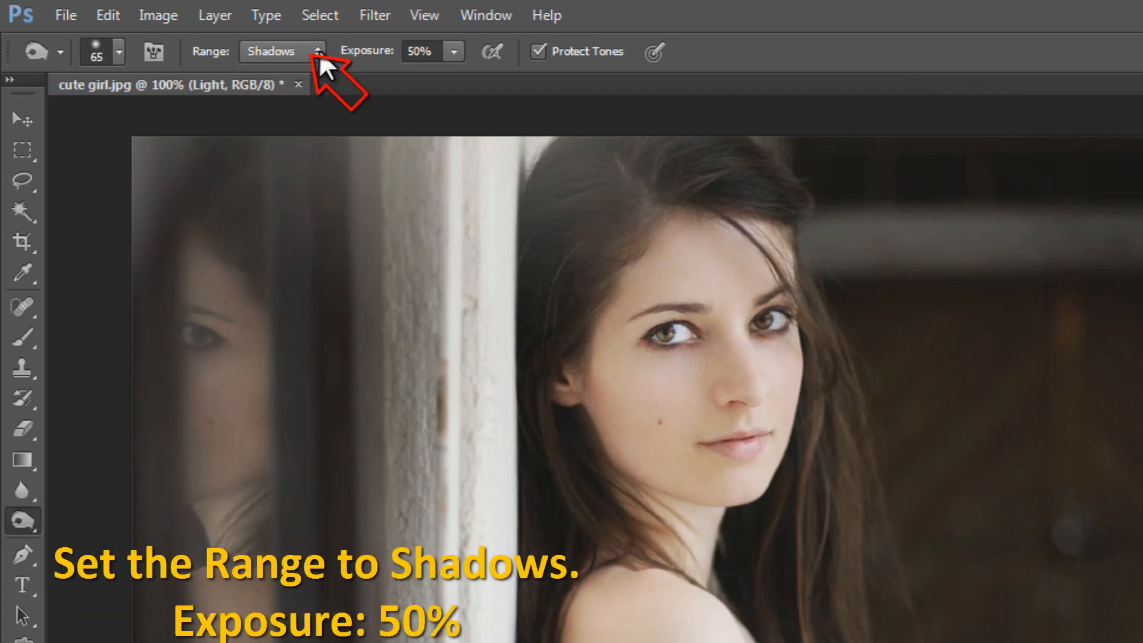
Step: Restrict the Burn tool to the Shadows range
click(281, 52)
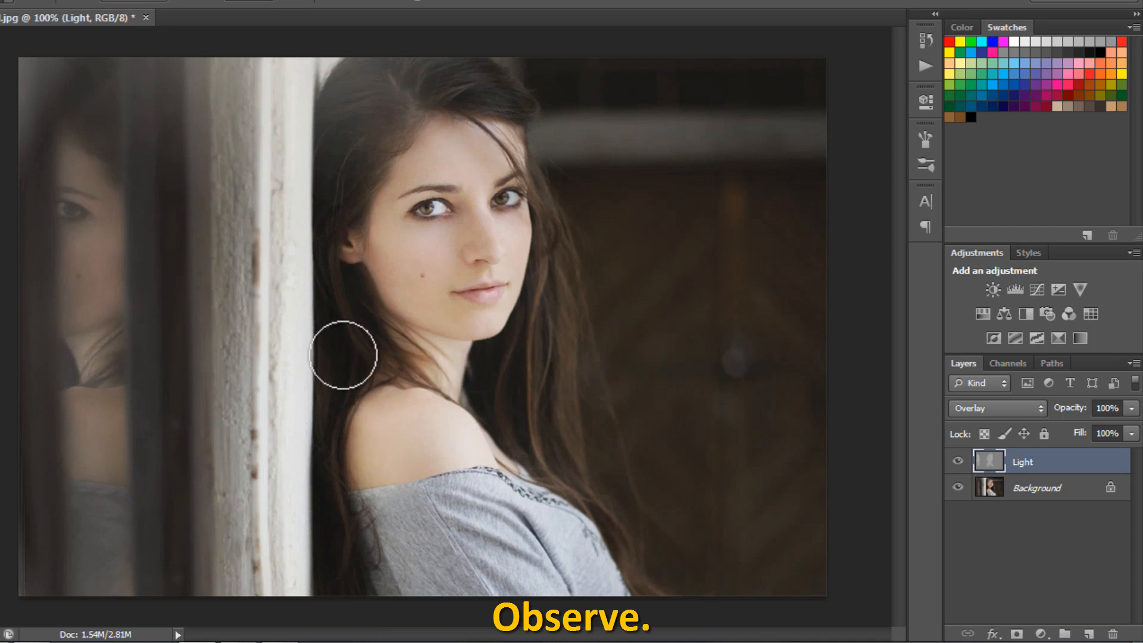
Step: Burn the dark hair on the left and right of the woman's neck
drag(341, 356, 354, 106)
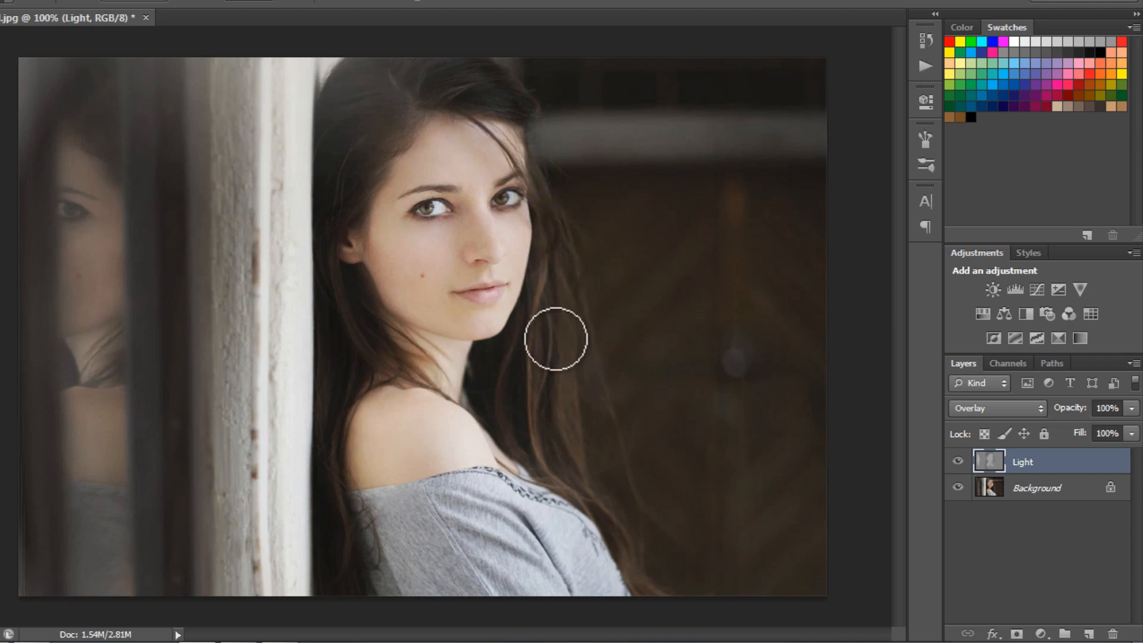
drag(555, 339, 499, 358)
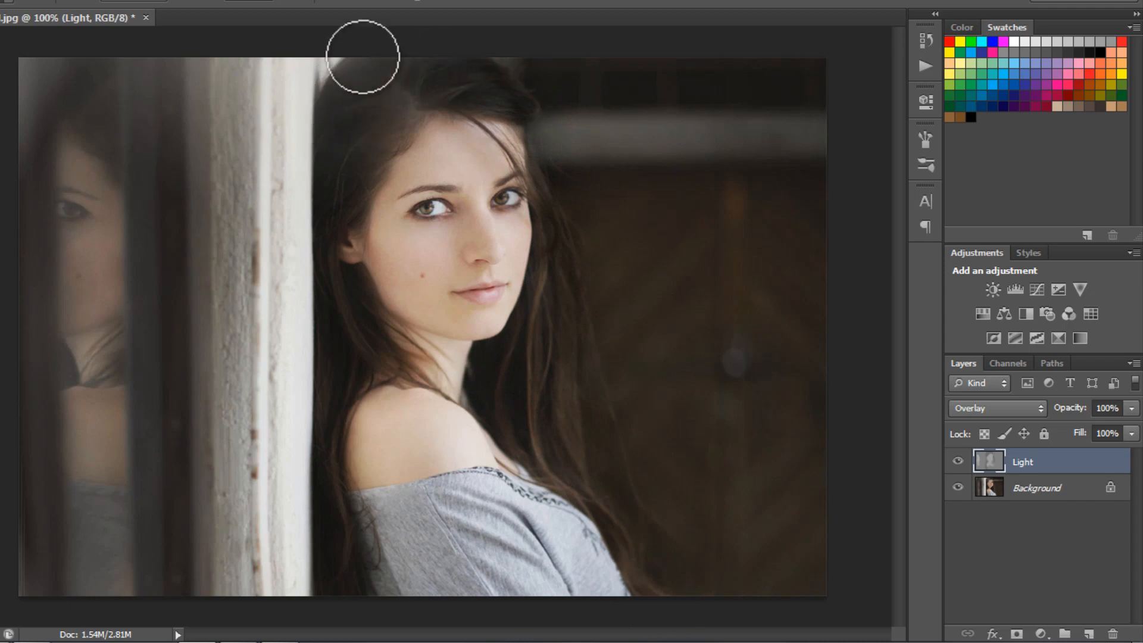
mouse_move(358, 306)
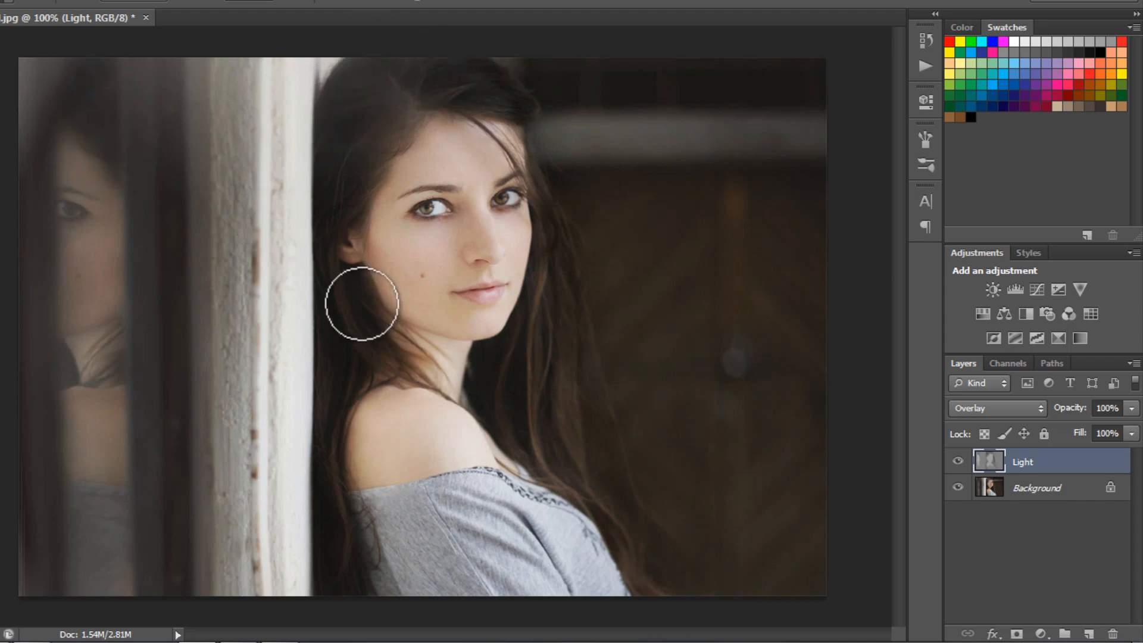